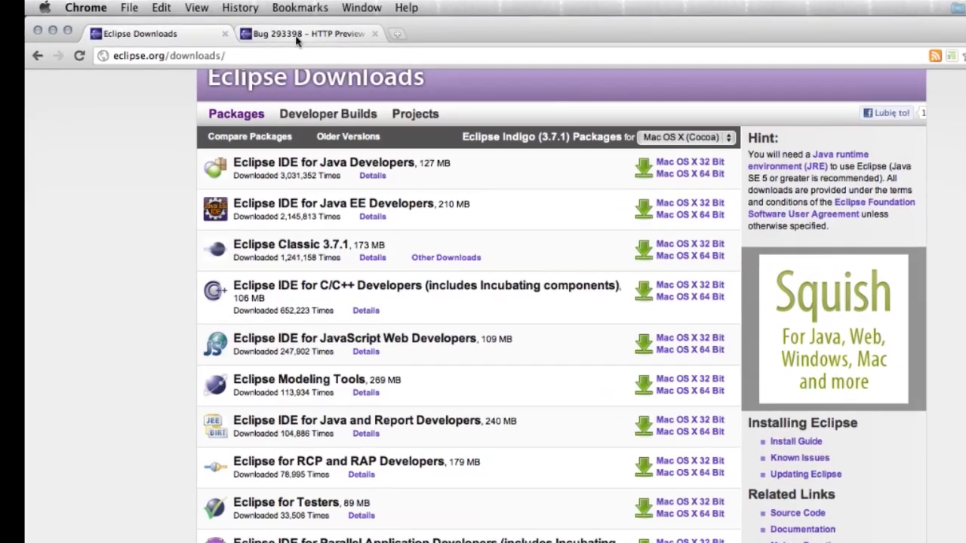
# Step: Bring the Bug 293398 'HTTP Preview Server does not start' page to the front in Chrome
pyautogui.click(305, 34)
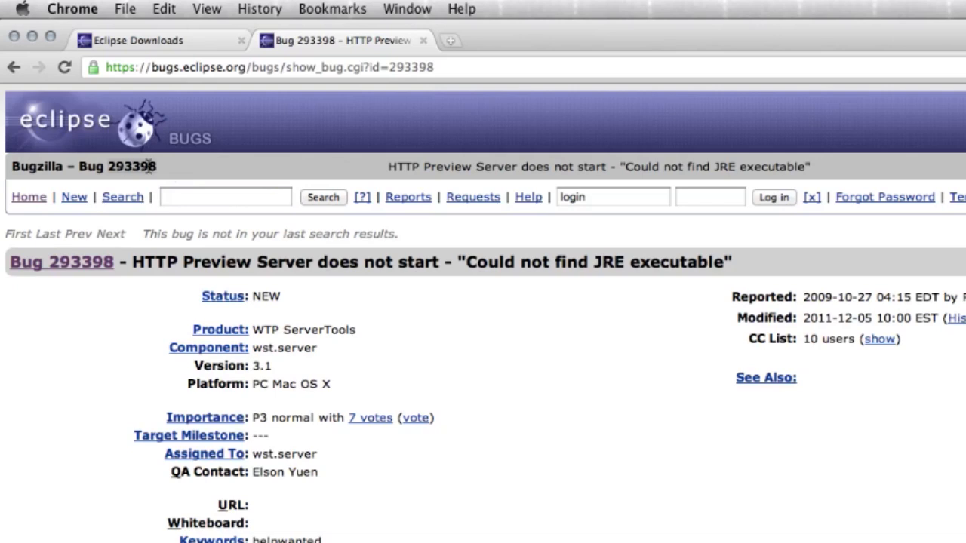
# Step: Search Bugzilla for 293398 and reach its attachments, with actions for the Indigo fix binary link
pyautogui.write('293398')
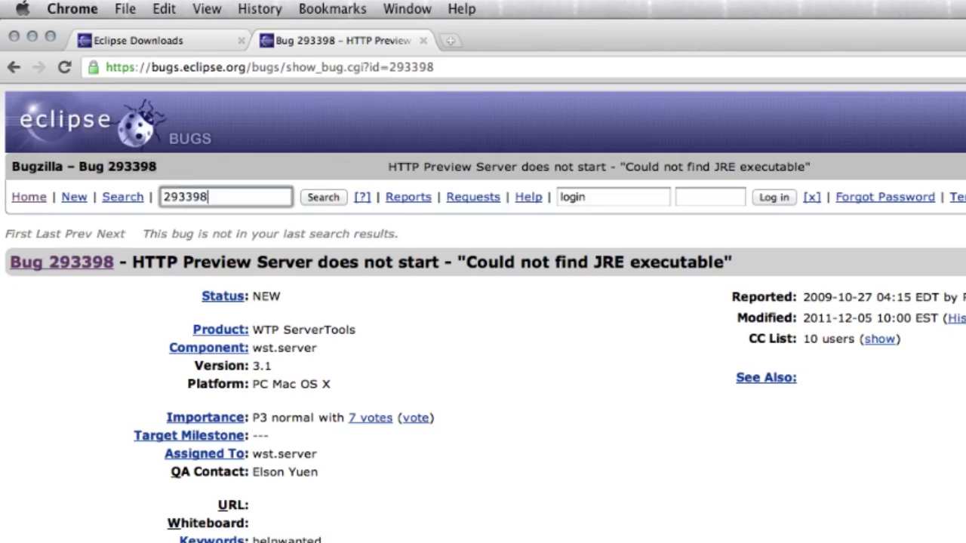
pyautogui.click(324, 196)
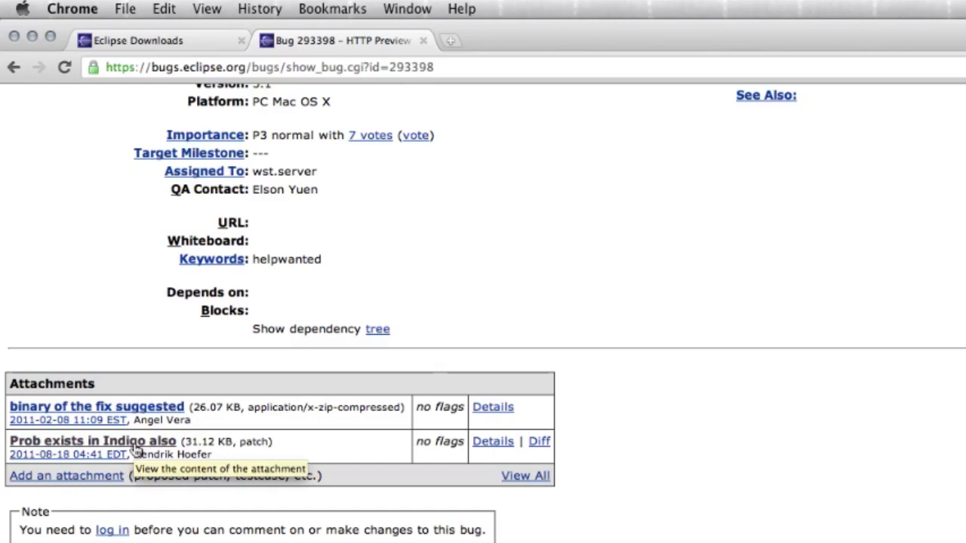
pyautogui.rightClick(92, 441)
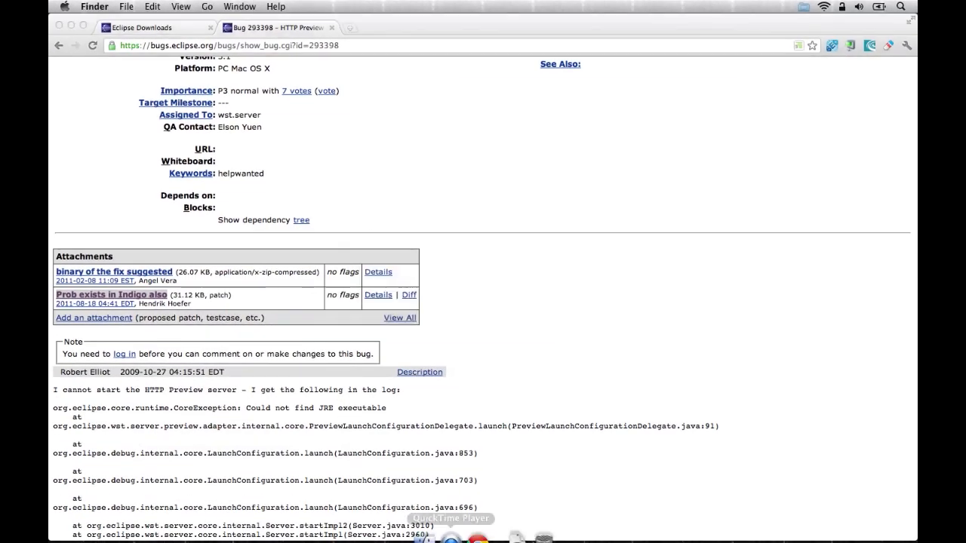
# Step: Unpack the eclipse-javascript-indigo tar.gz in Downloads and select the resulting eclipse folder
pyautogui.click(520, 537)
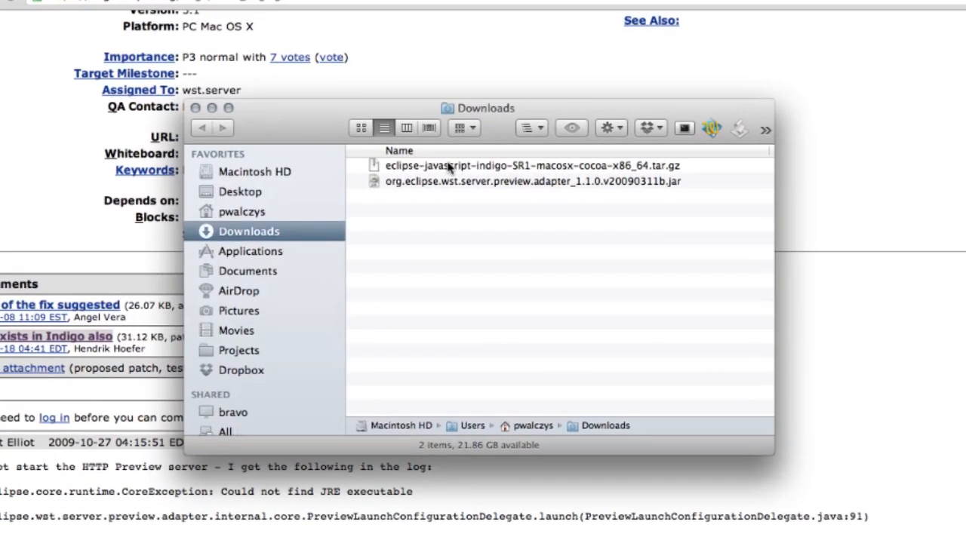
pyautogui.click(529, 165)
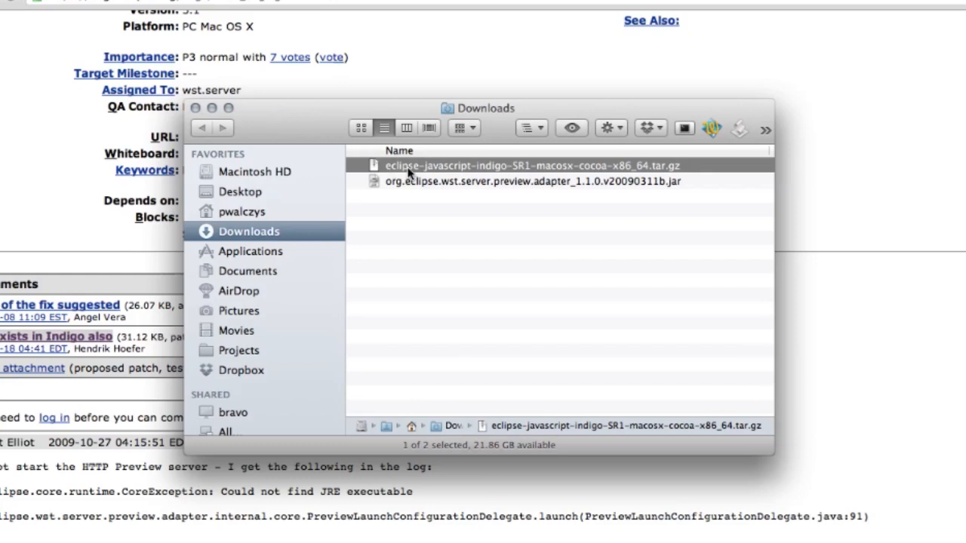
pyautogui.doubleClick(528, 164)
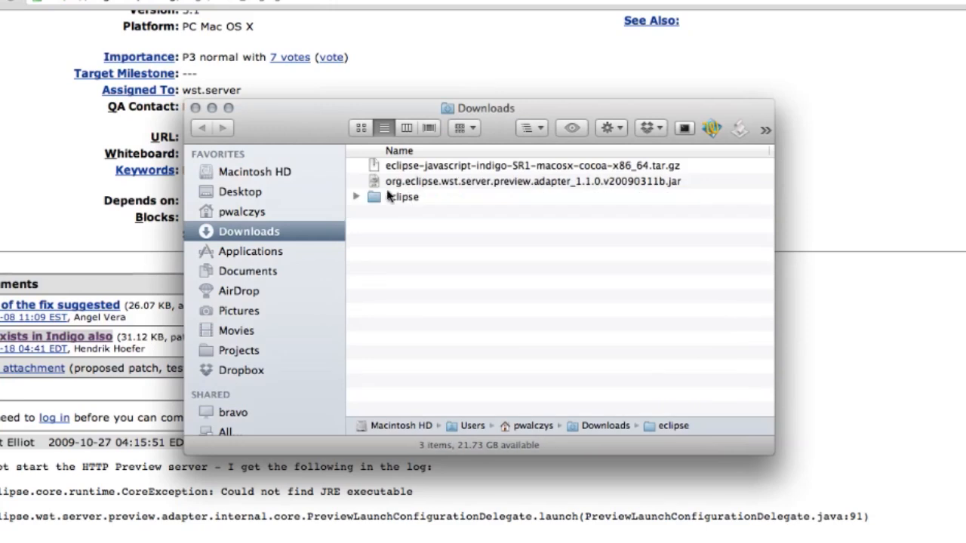
pyautogui.click(533, 181)
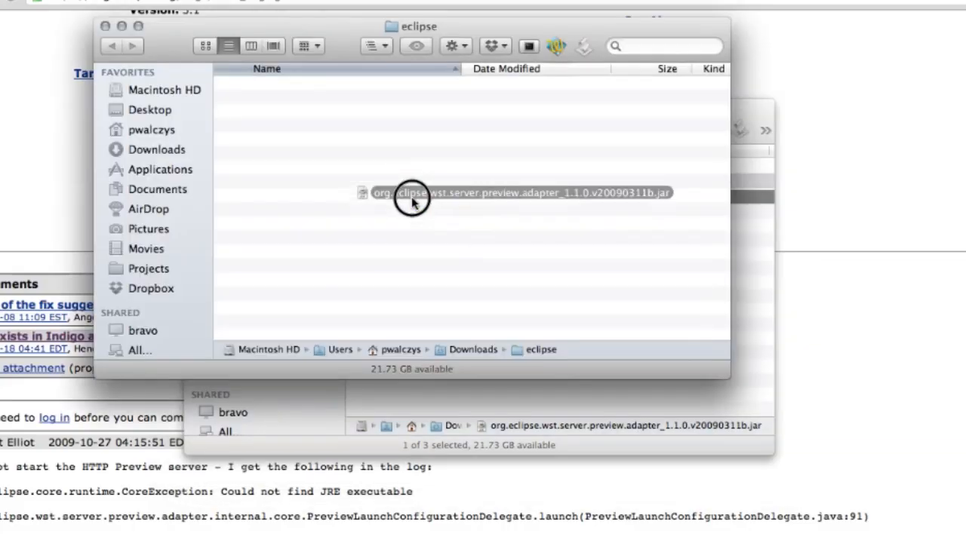
# Step: Copy the org.eclipse.wst.server.preview.adapter jar into plugins, replacing the older copy
pyautogui.moveTo(411, 194); pyautogui.dragTo(274, 225)
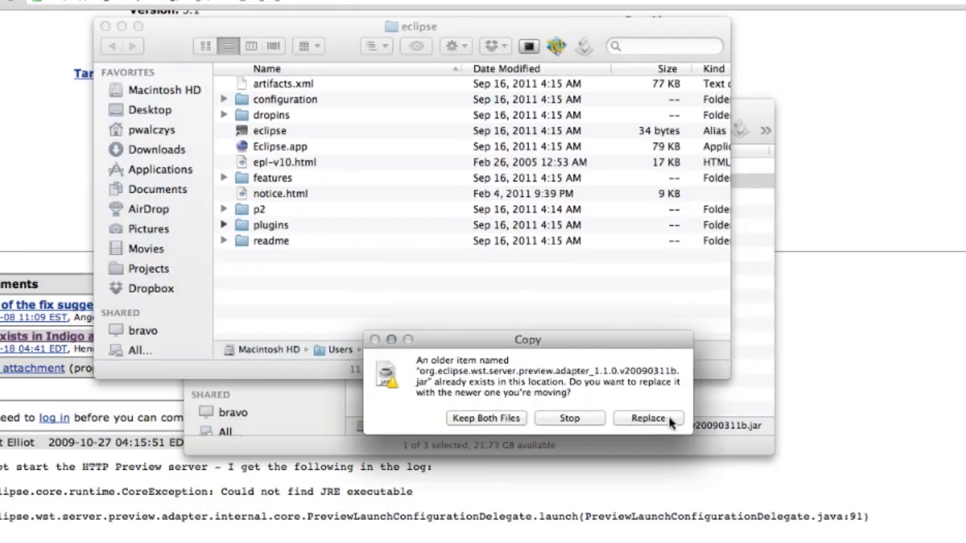
pyautogui.click(647, 418)
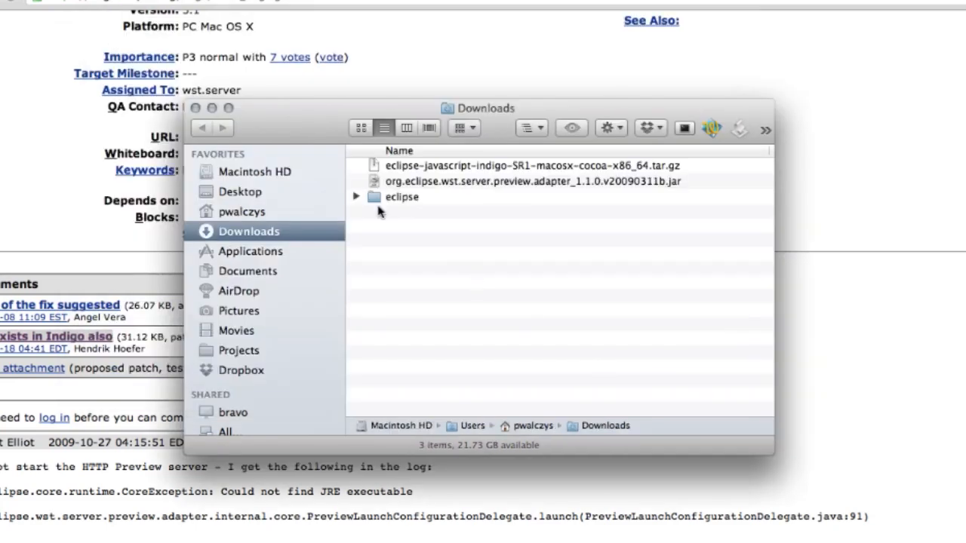
# Step: Launch Eclipse.app from the unpacked eclipse folder, raising the downloaded-application warning
pyautogui.doubleClick(402, 196)
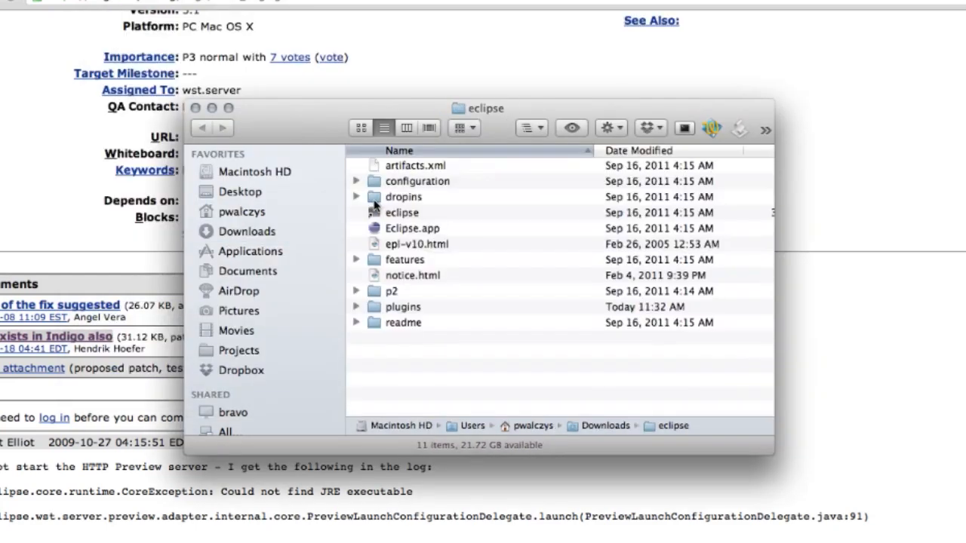
pyautogui.click(414, 228)
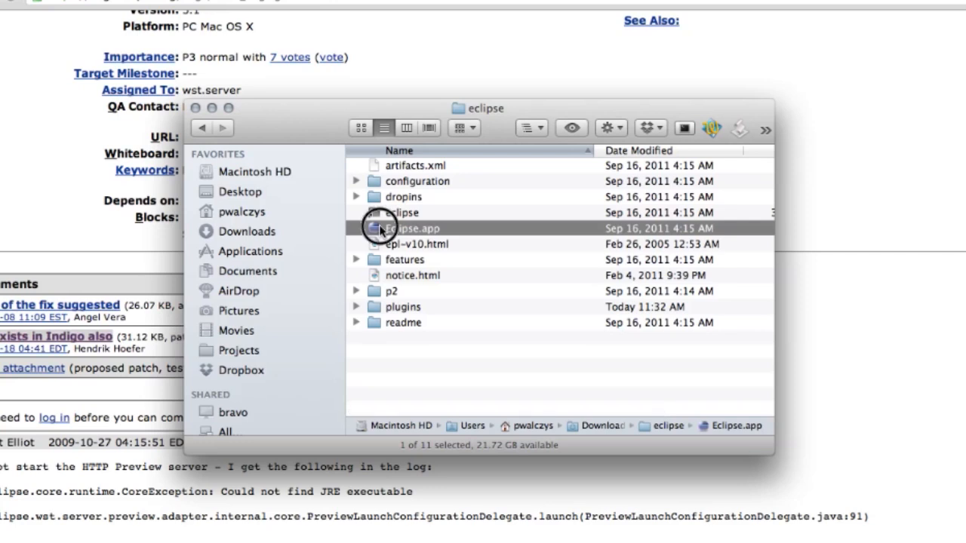
pyautogui.doubleClick(411, 227)
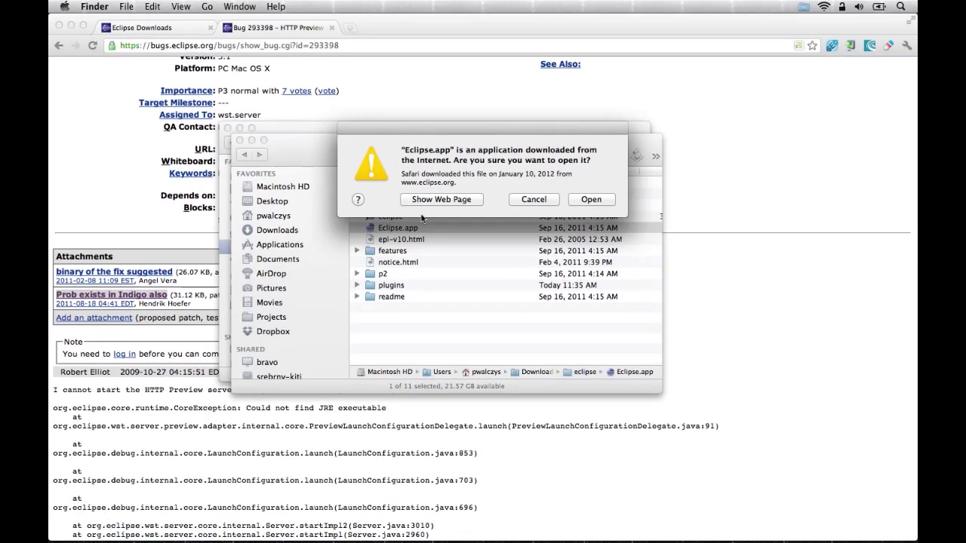